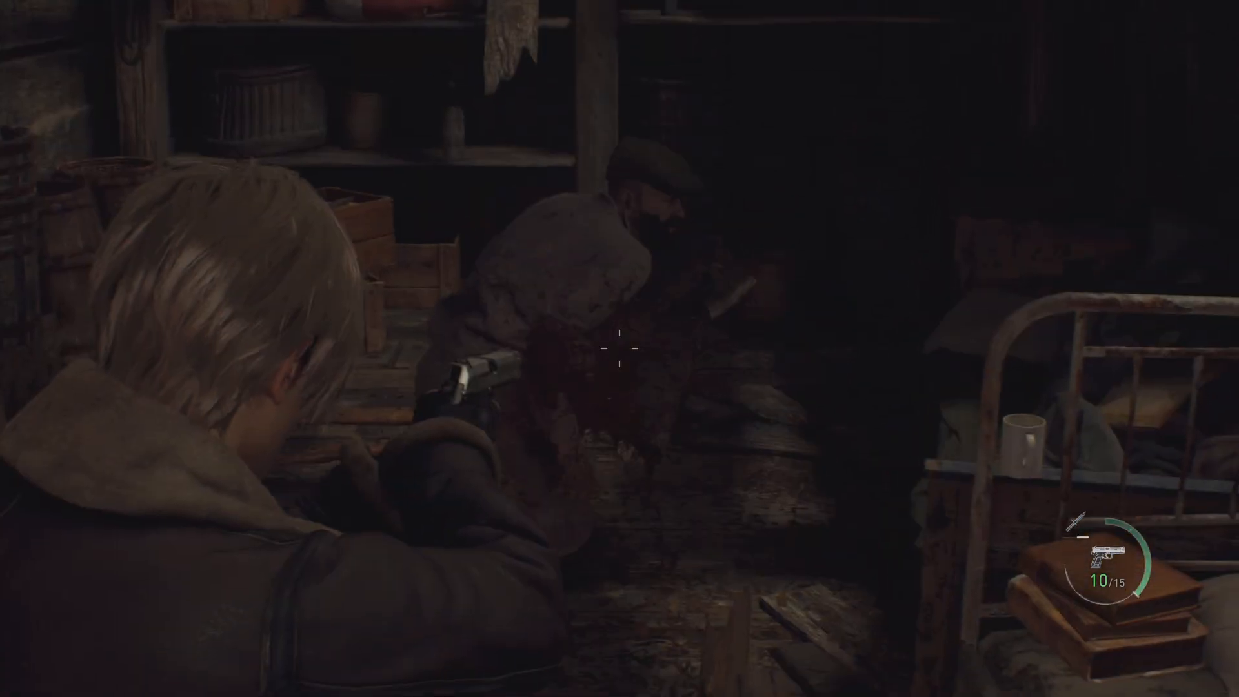
{"action": "left_click", "coordinate": [619, 349]}
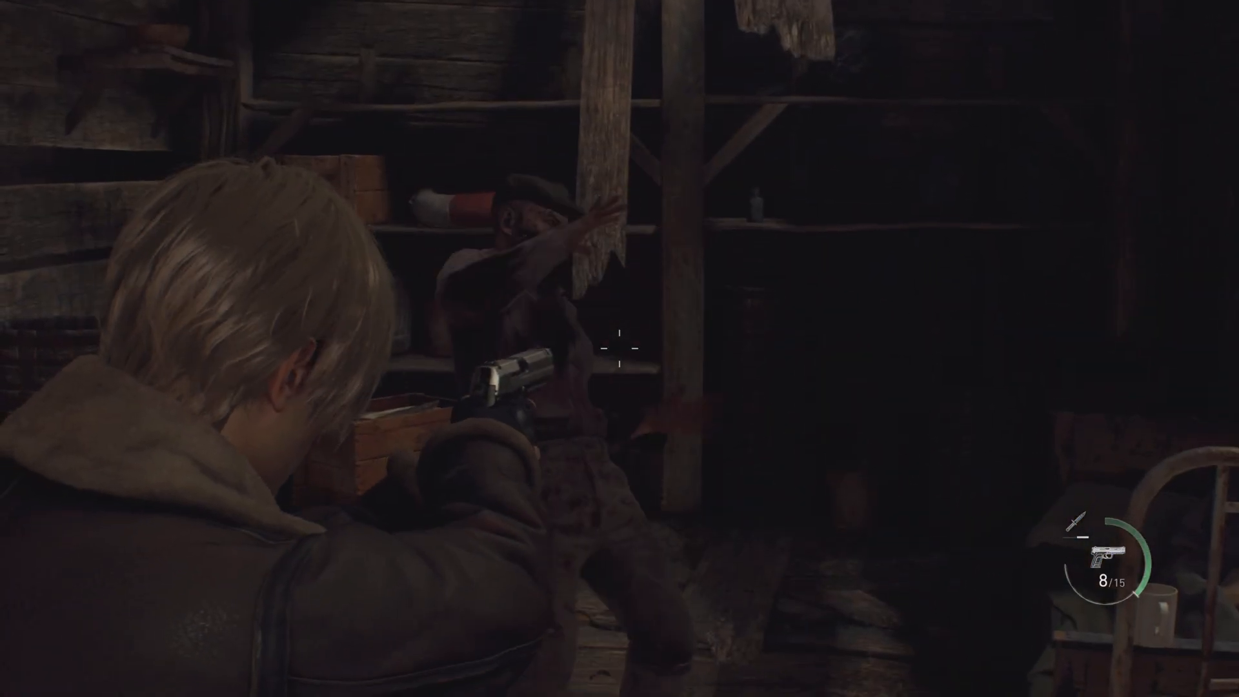
{"action": "left_click", "coordinate": [619, 351]}
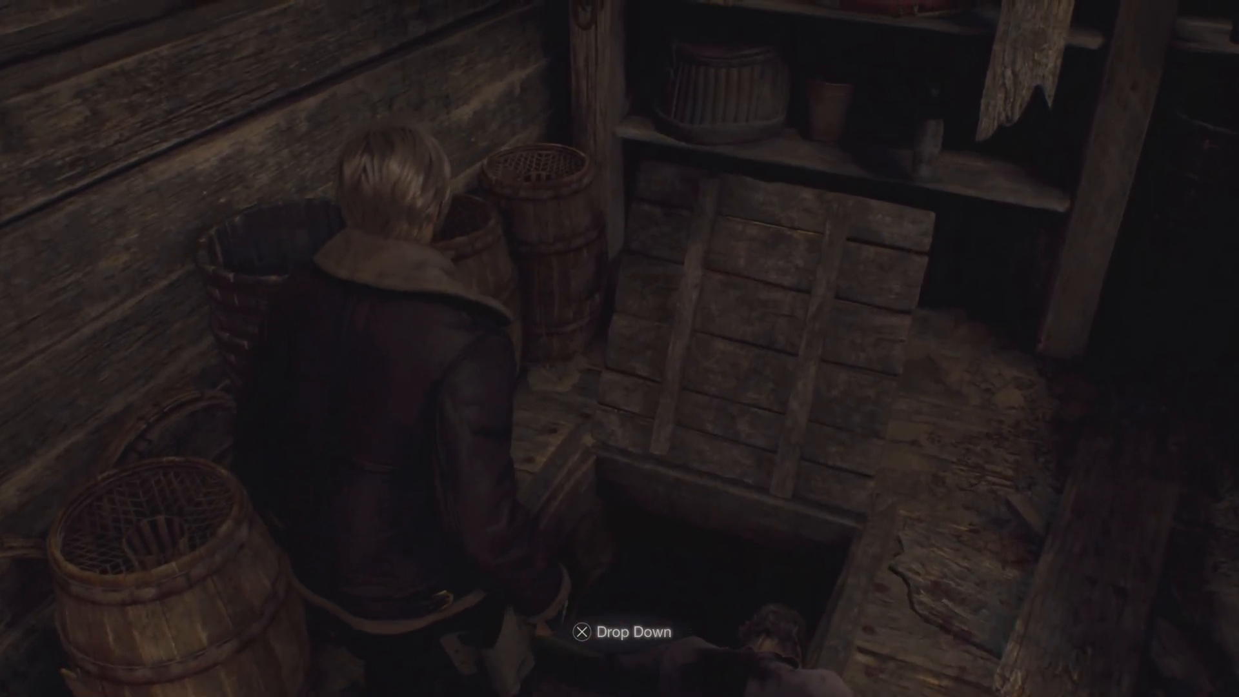
{"action": "key", "text": "x"}
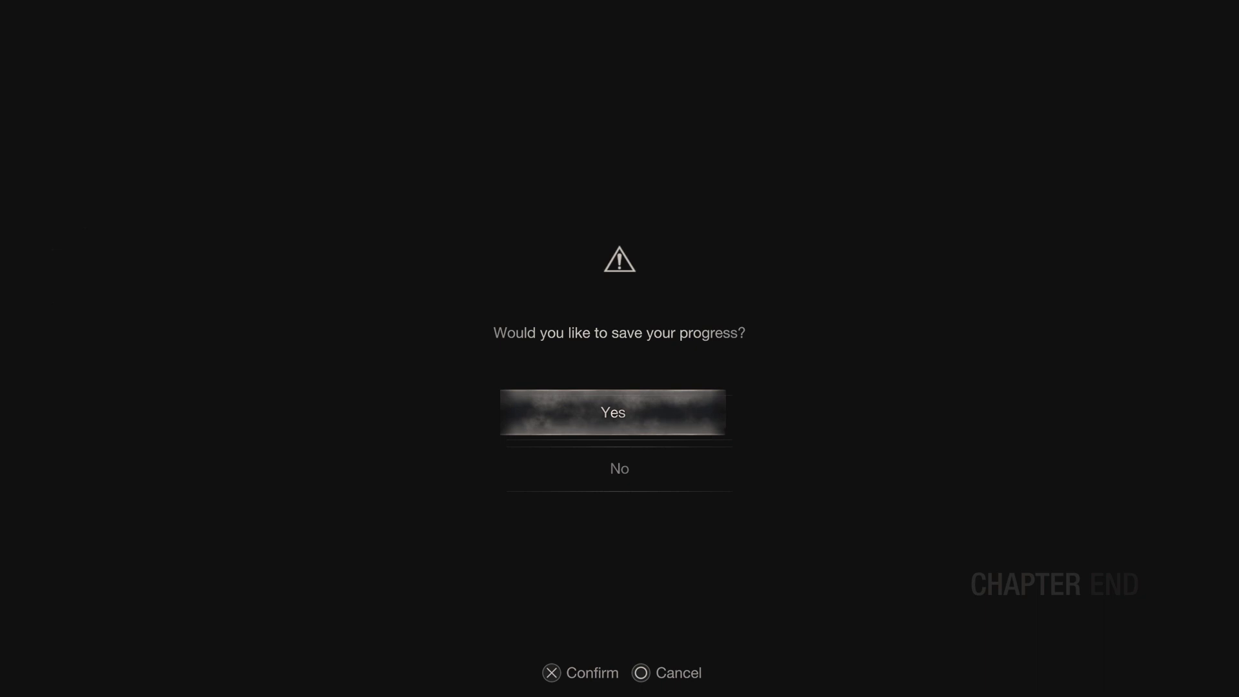
{"action": "left_click", "coordinate": [612, 412]}
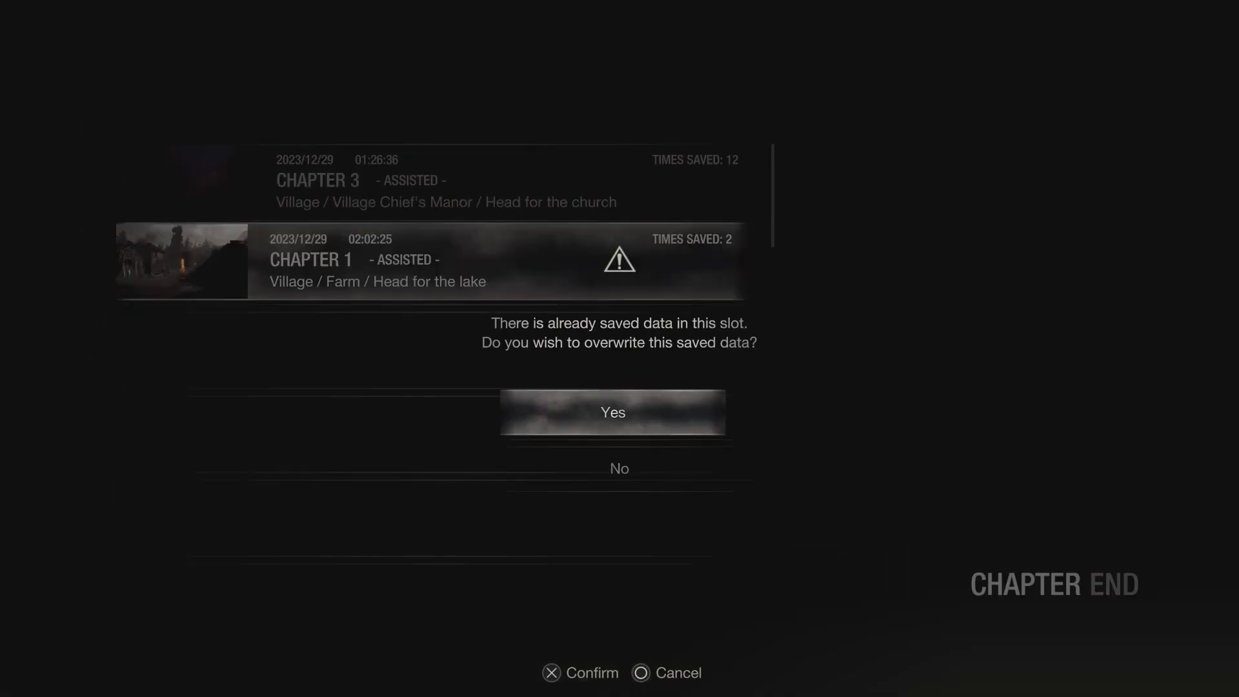
{"action": "left_click", "coordinate": [613, 412]}
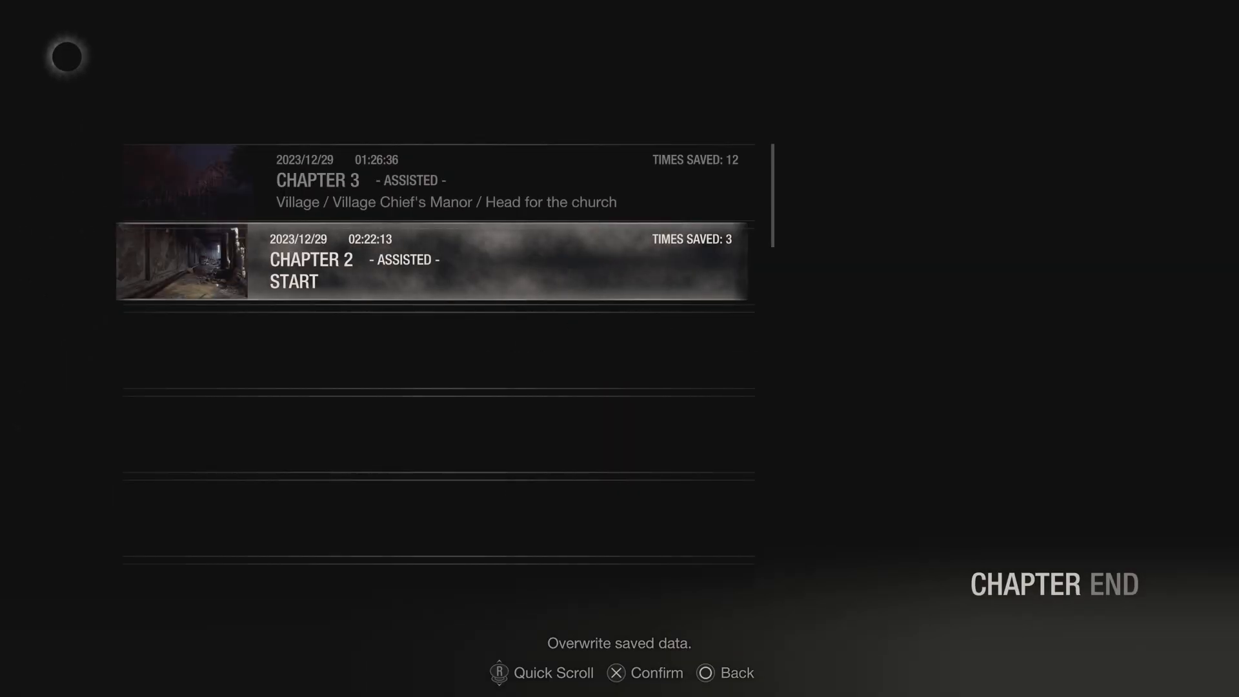